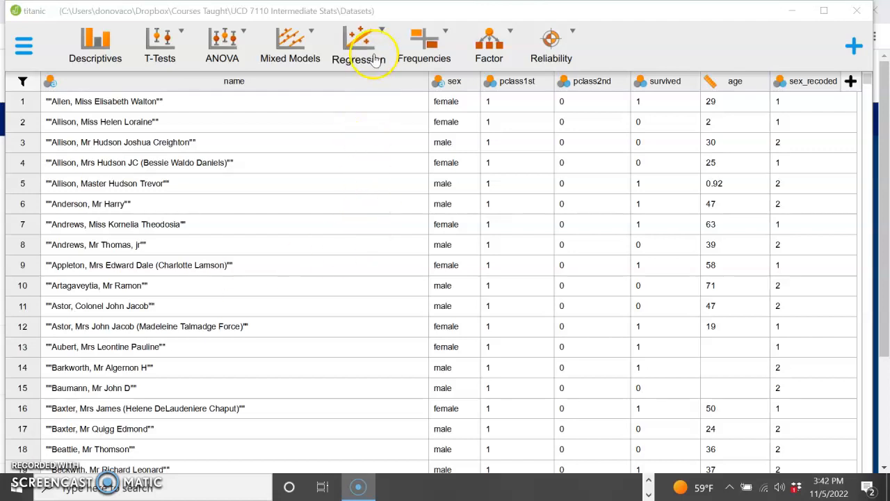
pyautogui.moveTo(359, 47)
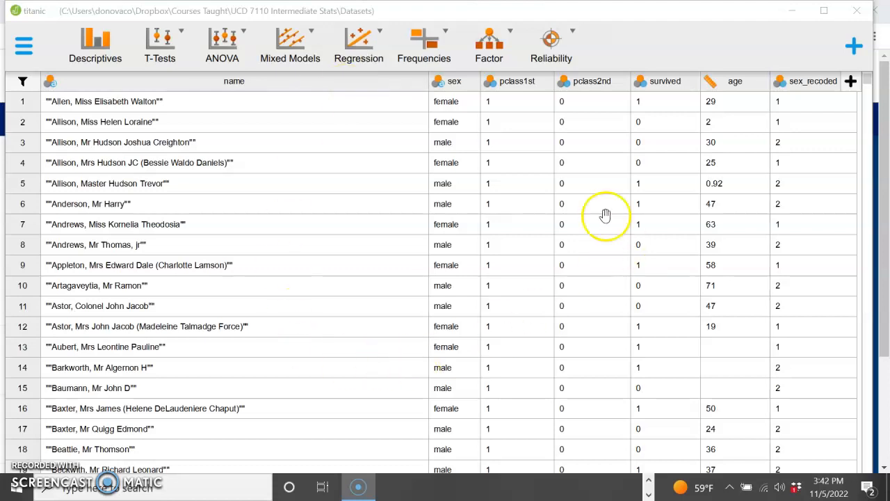
# Step: Show the Regression menu with its Classical and Bayesian analyses
pyautogui.click(359, 46)
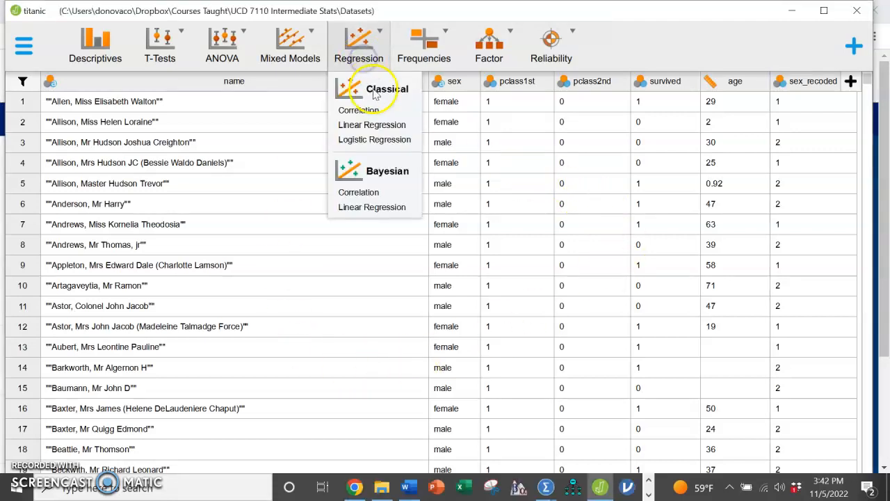
pyautogui.moveTo(375, 139)
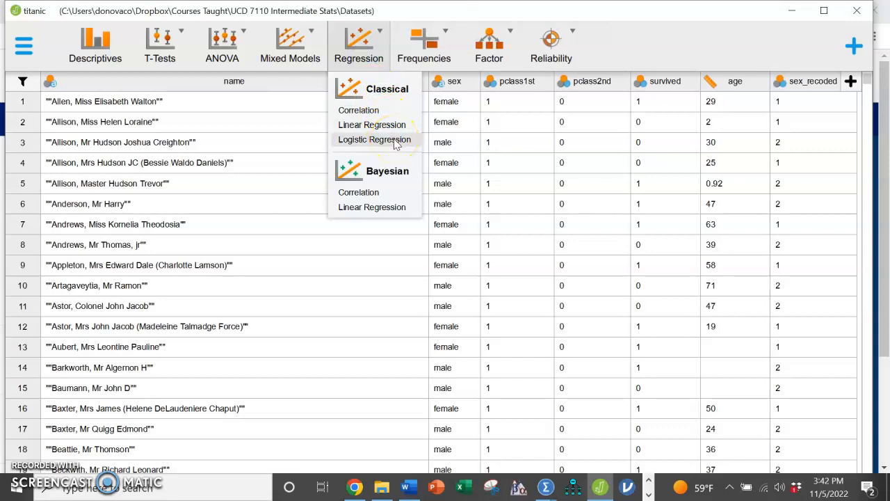
# Step: Create a classical logistic regression with survived as the dependent variable
pyautogui.click(375, 139)
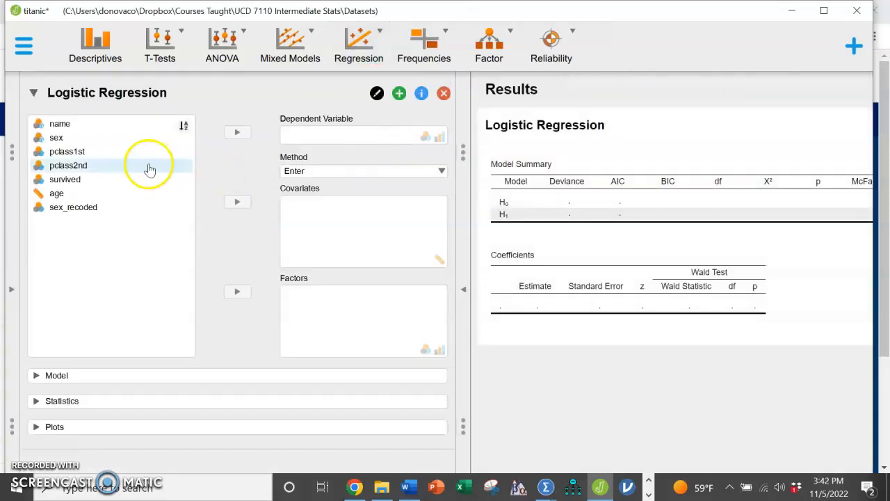
pyautogui.click(64, 178)
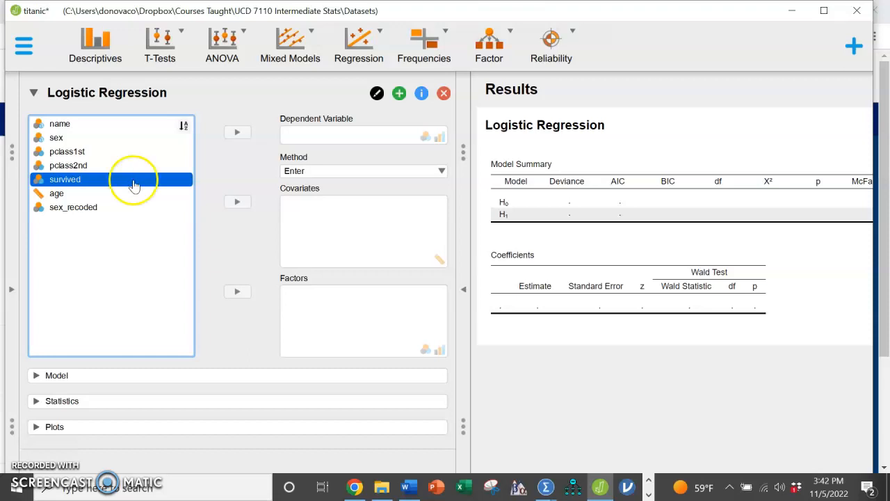
pyautogui.click(238, 132)
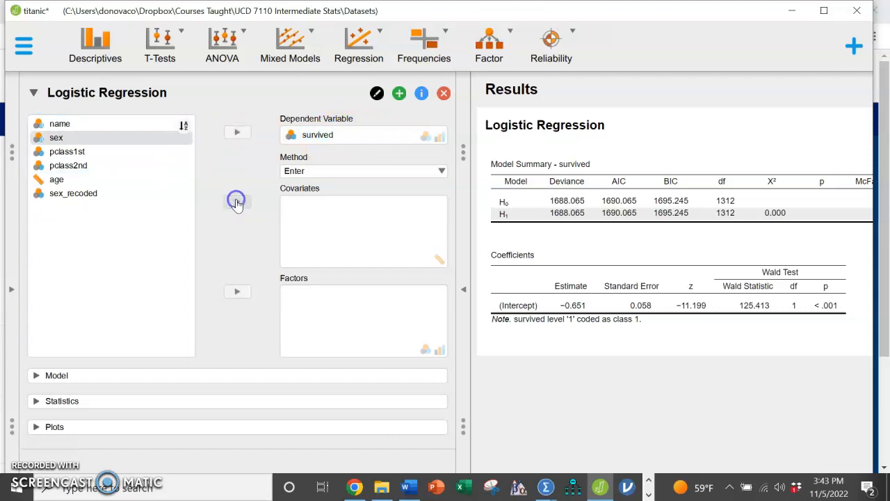
pyautogui.moveTo(23, 46)
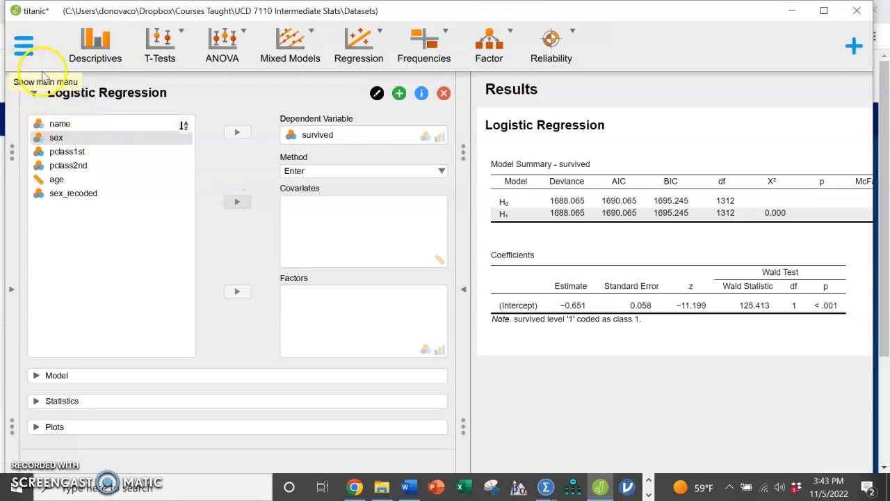
pyautogui.moveTo(23, 46)
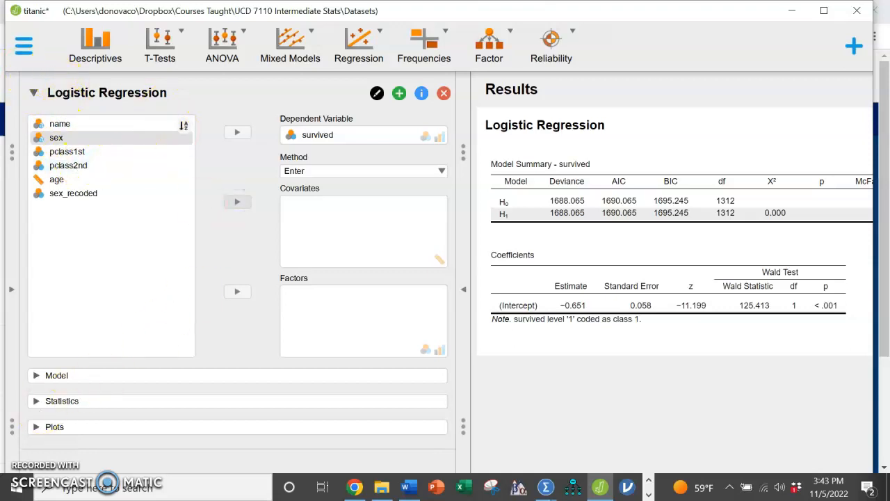
pyautogui.click(562, 80)
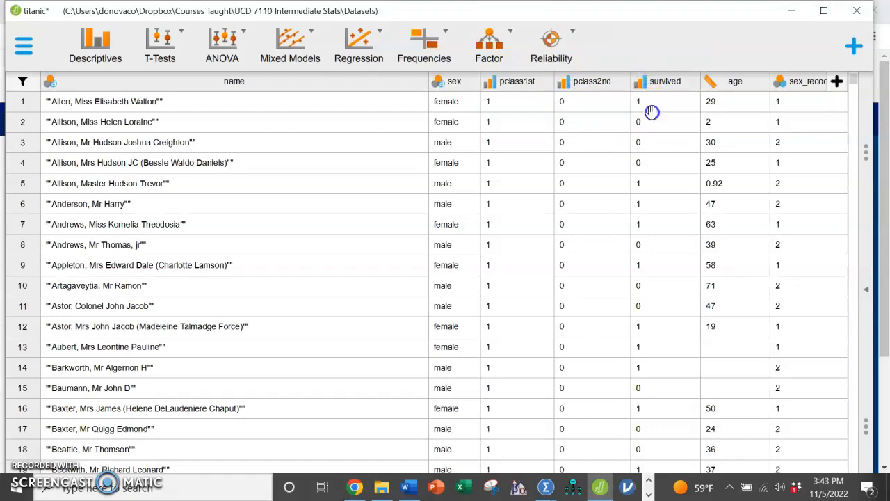
pyautogui.moveTo(785, 96)
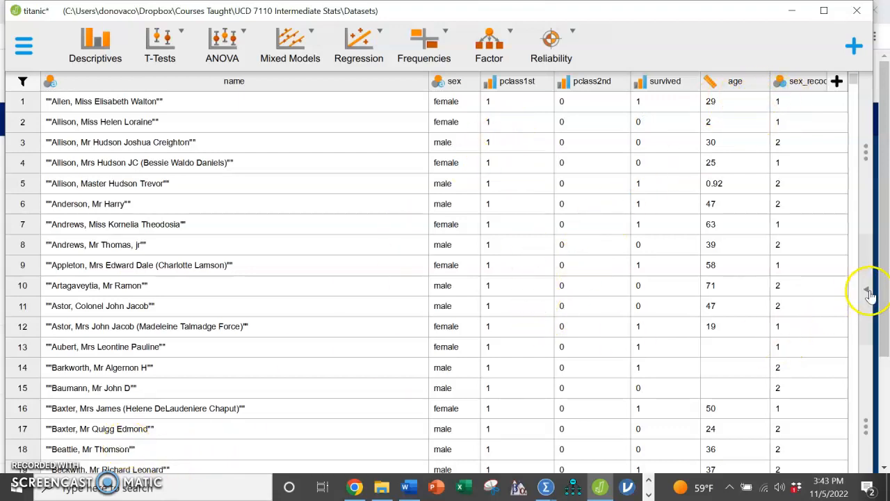
pyautogui.click(359, 45)
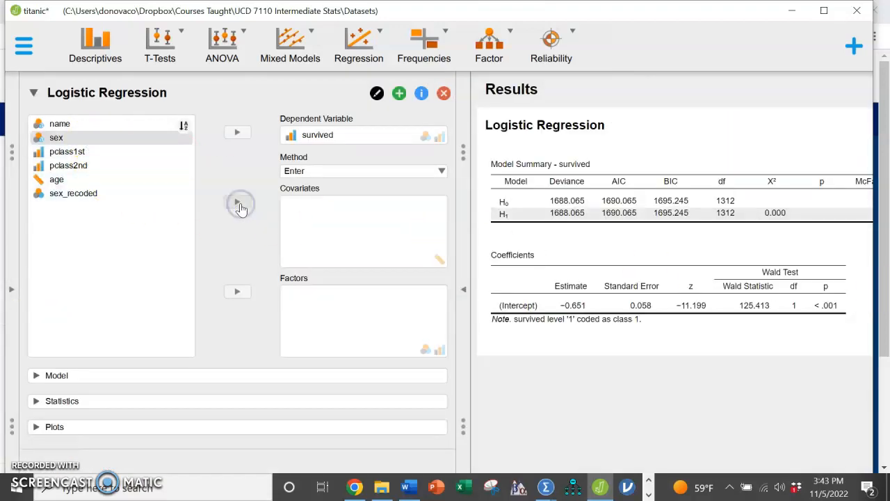
# Step: Add pclass2nd, pclass1st, age and sex_recoded as covariates in the model
pyautogui.click(66, 164)
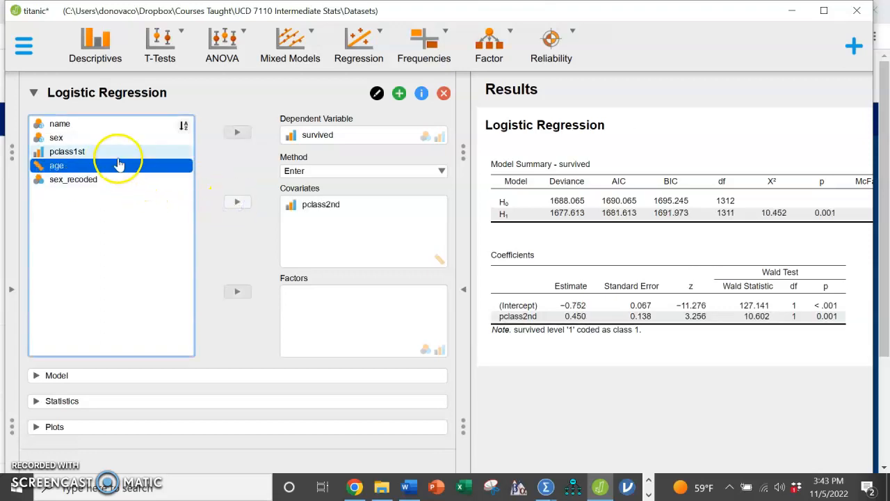
pyautogui.click(237, 204)
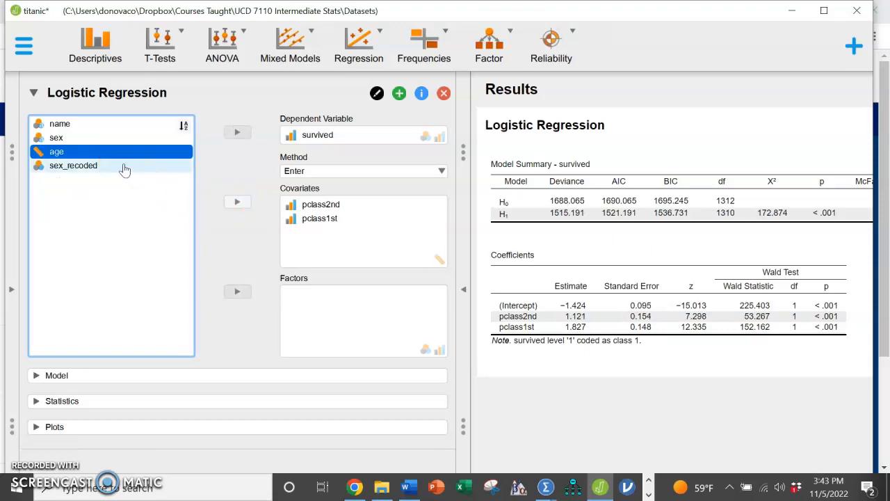
pyautogui.click(237, 203)
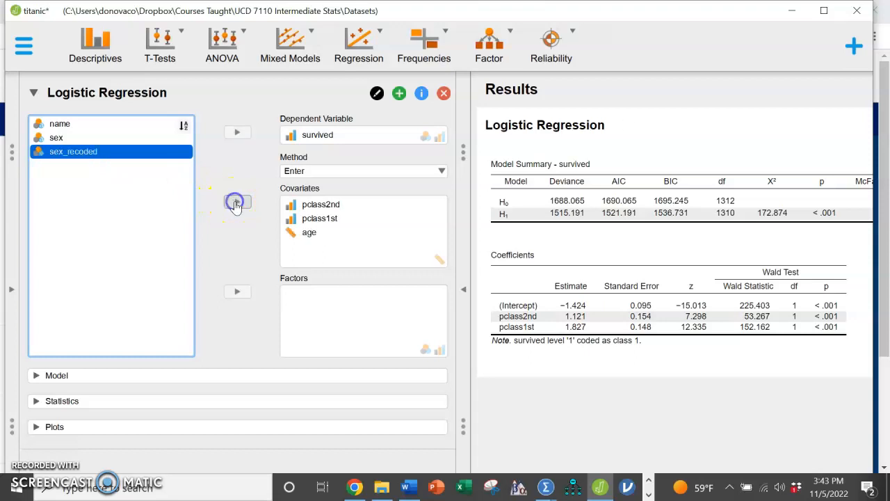
pyautogui.click(237, 202)
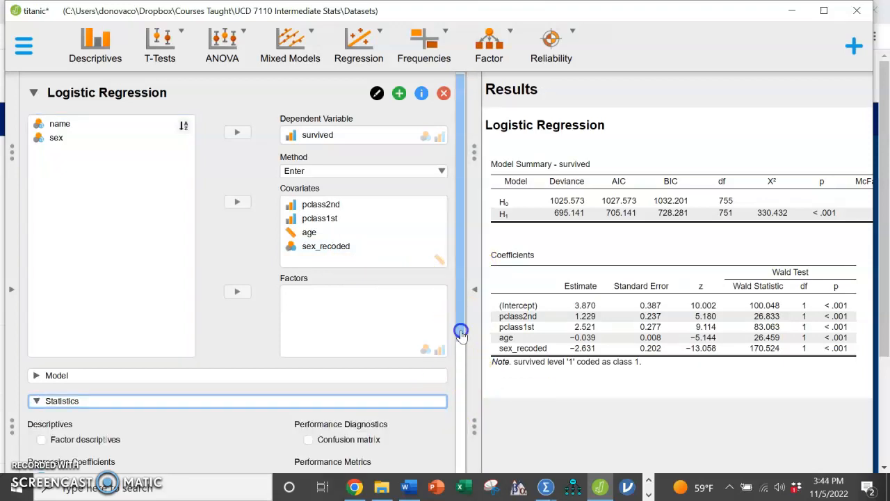
# Step: Enable odds ratios and a confusion matrix, reporting 78.571% overall correct
pyautogui.scroll(-3)
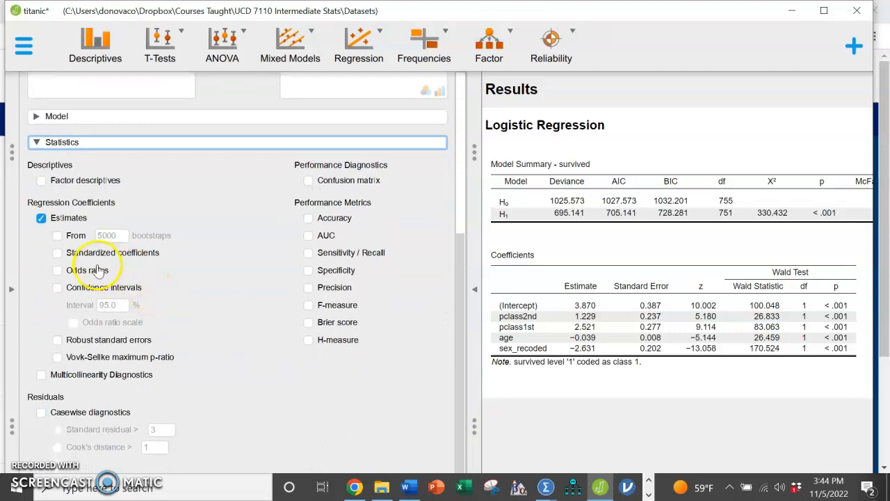
pyautogui.click(57, 270)
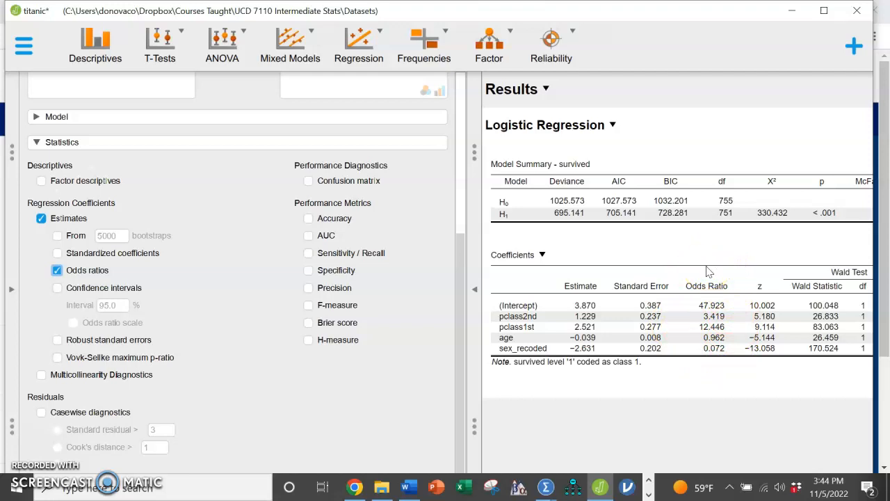
pyautogui.click(309, 181)
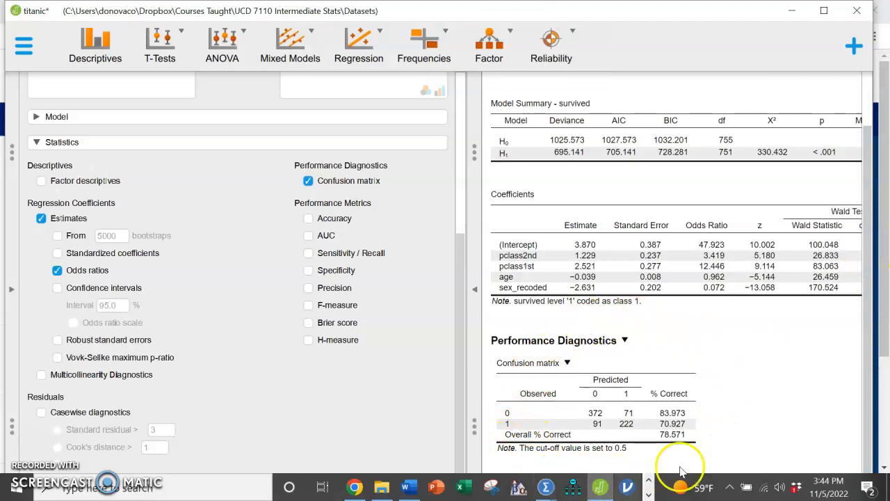
pyautogui.moveTo(764, 396)
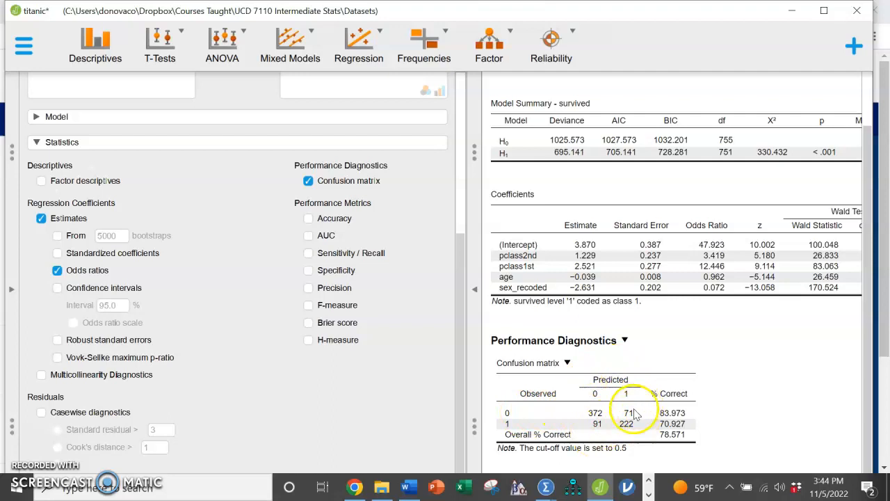
pyautogui.moveTo(513, 431)
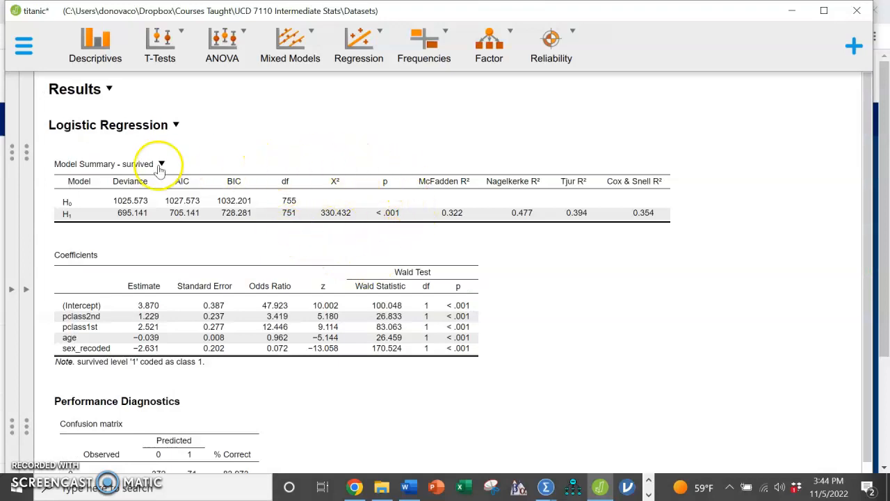
pyautogui.moveTo(142, 152)
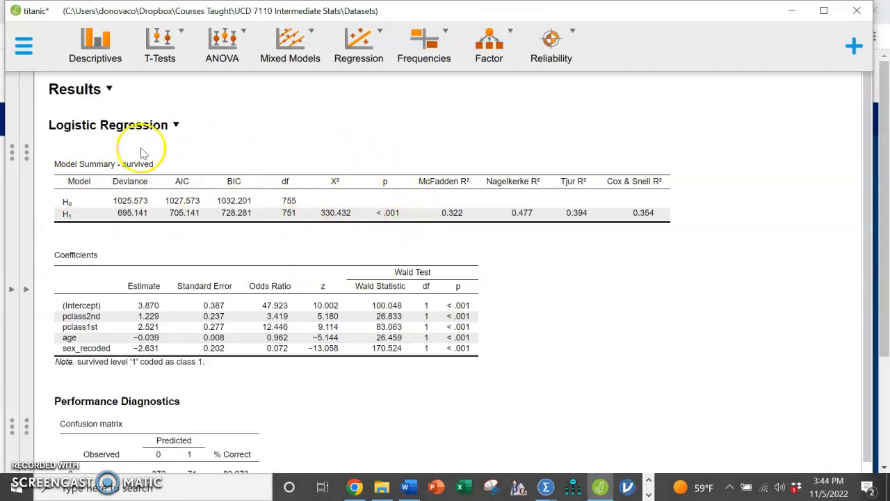
pyautogui.moveTo(348, 151)
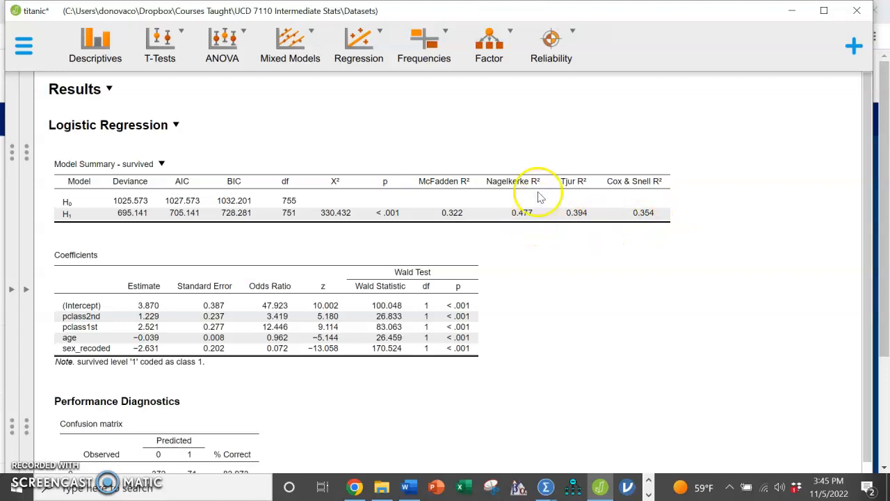
pyautogui.moveTo(503, 153)
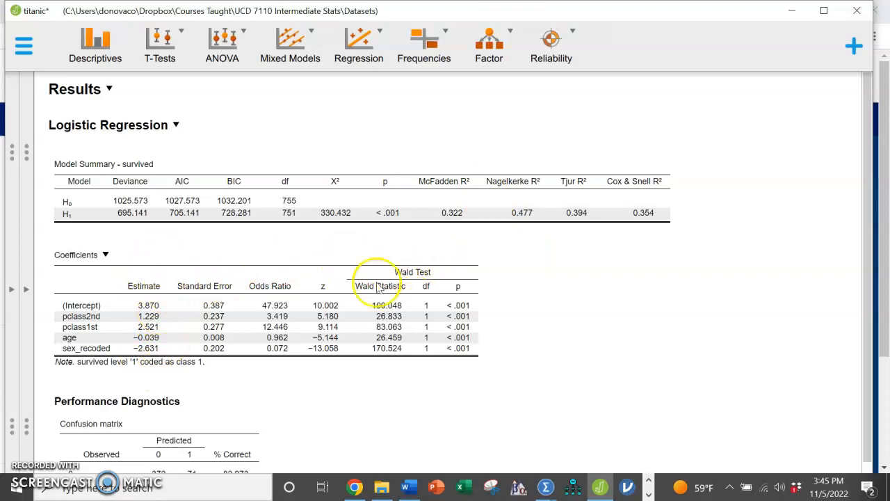
pyautogui.moveTo(456, 369)
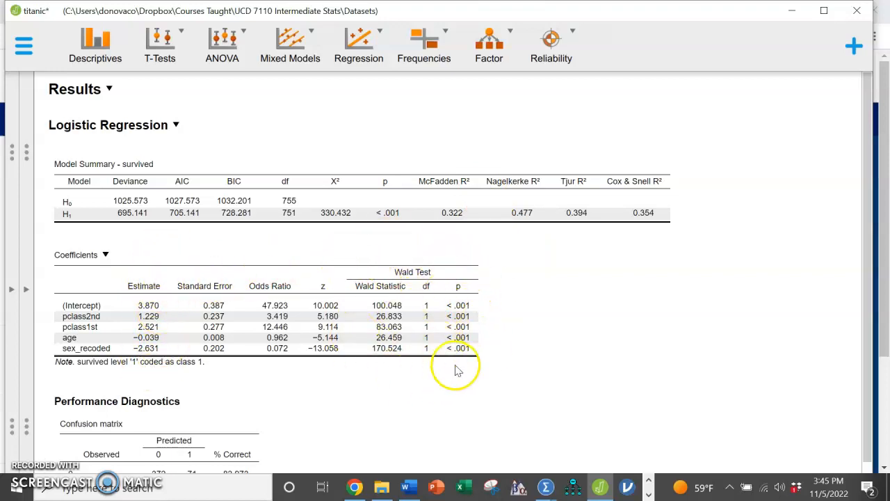
pyautogui.moveTo(434, 285)
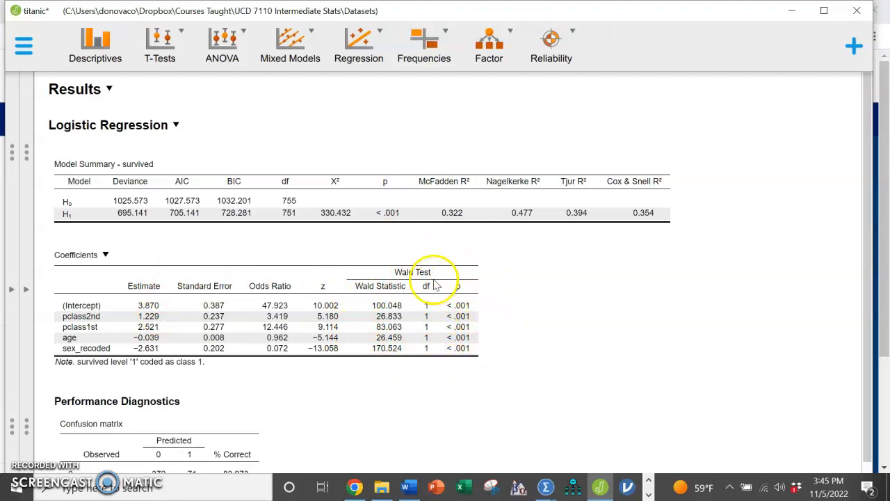
pyautogui.moveTo(284, 378)
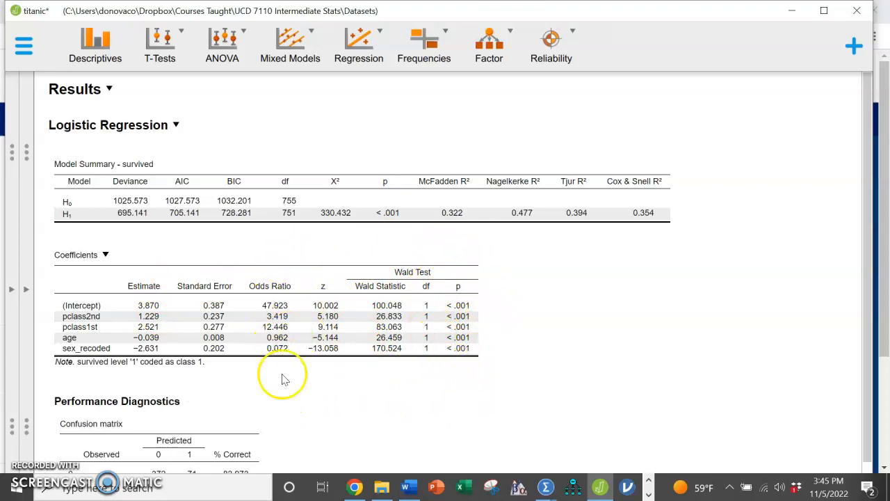